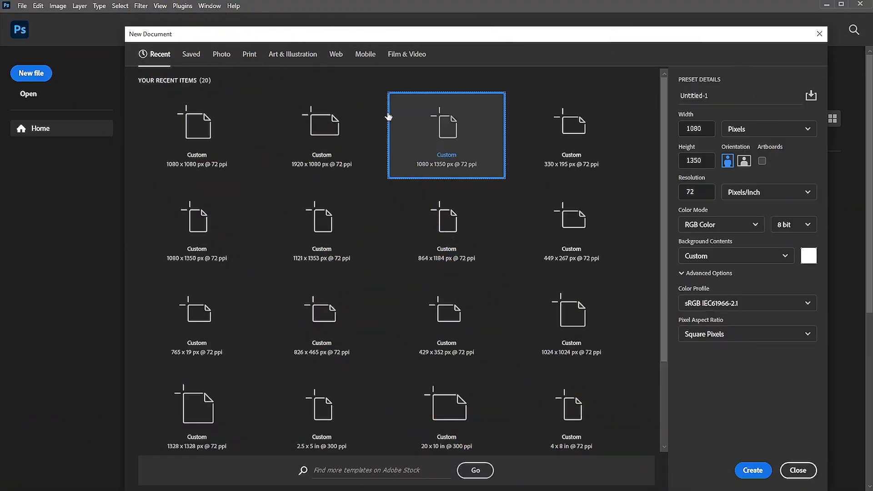
pyautogui.moveTo(779, 244)
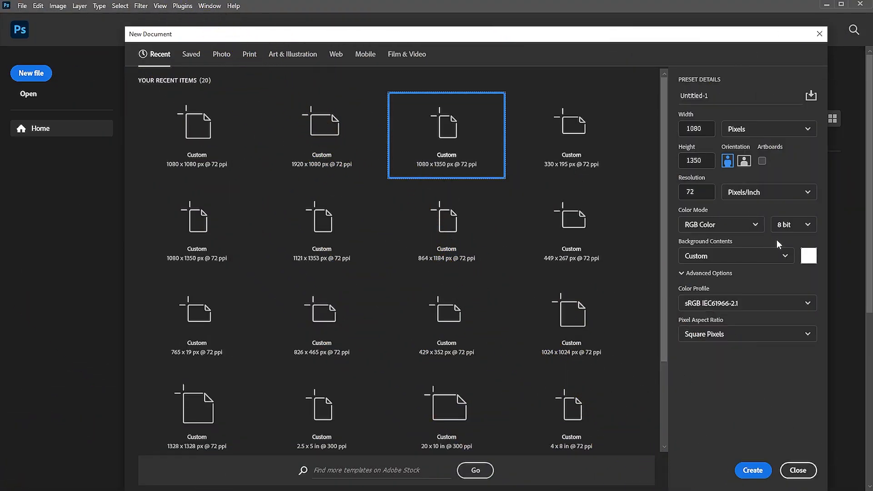
# Create the new 1080 × 1350 px, 72 ppi white document from the recent preset.
pyautogui.click(752, 470)
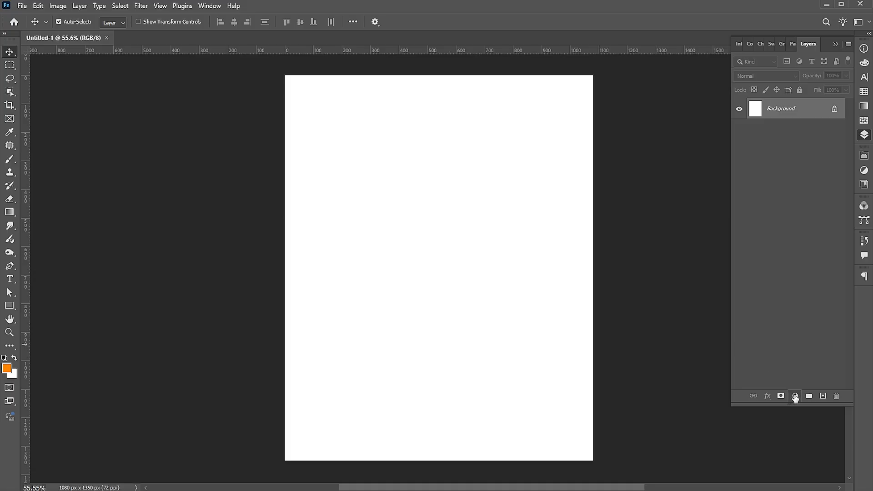
# Add a Solid Color fill layer in bright red #ef0000 covering the canvas.
pyautogui.click(794, 396)
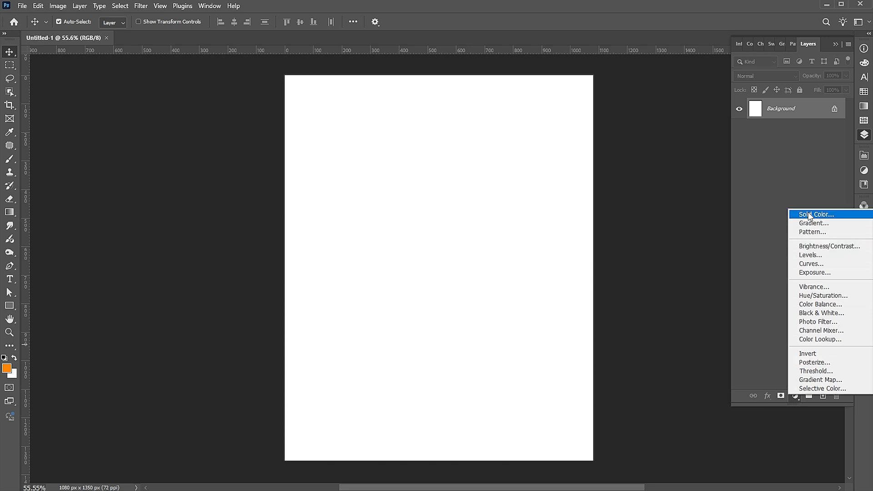
pyautogui.click(815, 214)
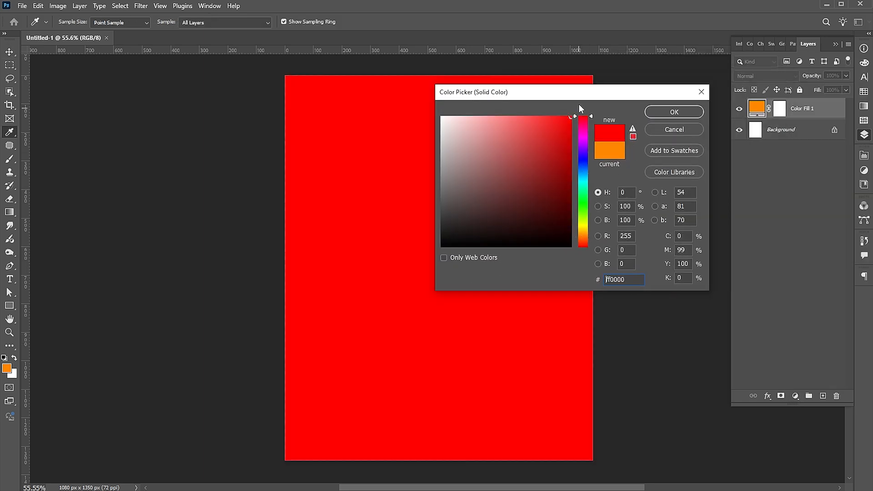
pyautogui.click(574, 124)
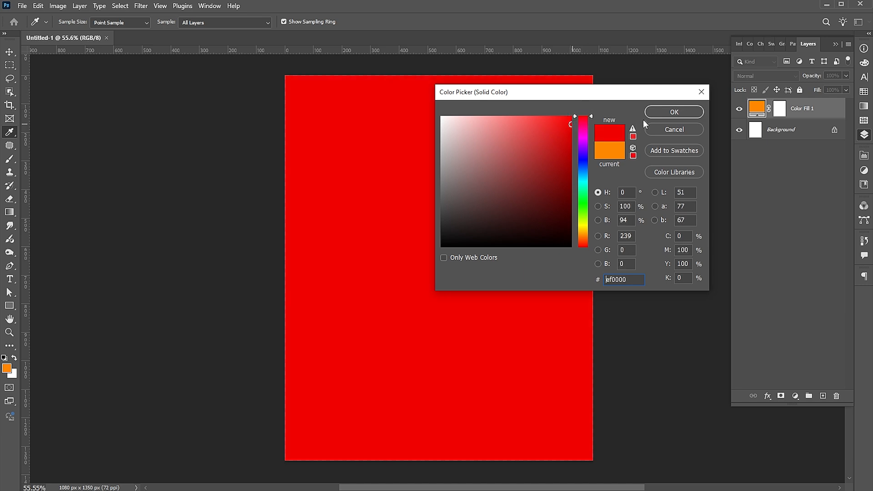
pyautogui.click(673, 112)
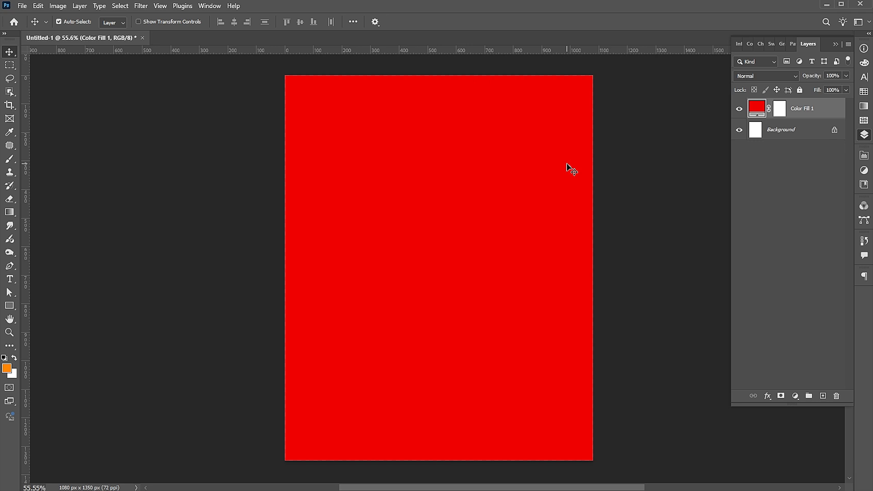
pyautogui.moveTo(27, 288)
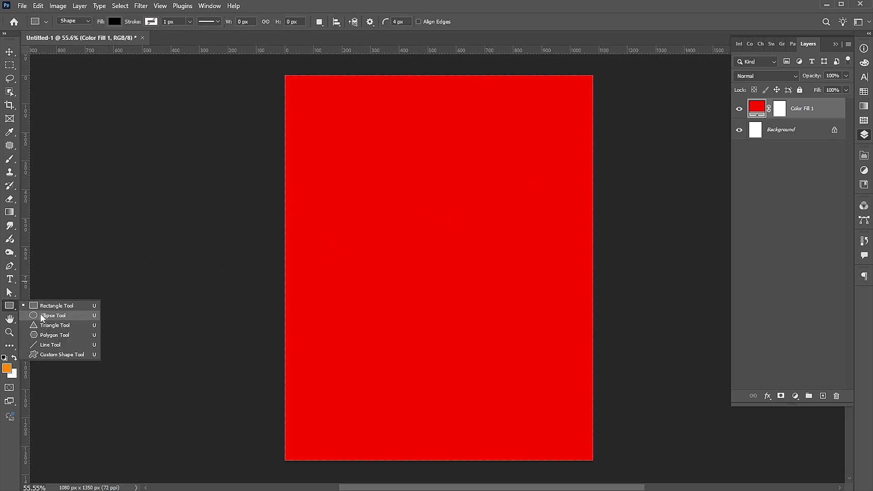
# Draw a large white-filled circle with the Ellipse Tool in the upper middle of the poster.
pyautogui.click(53, 316)
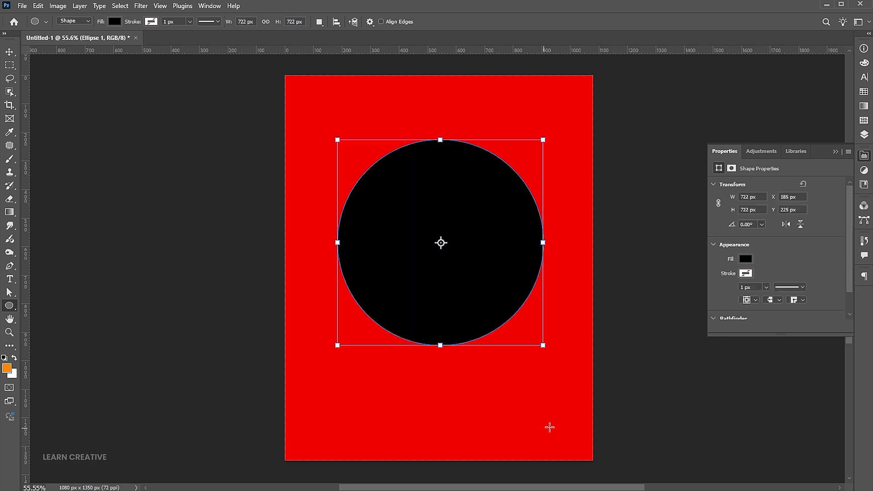
pyautogui.click(746, 258)
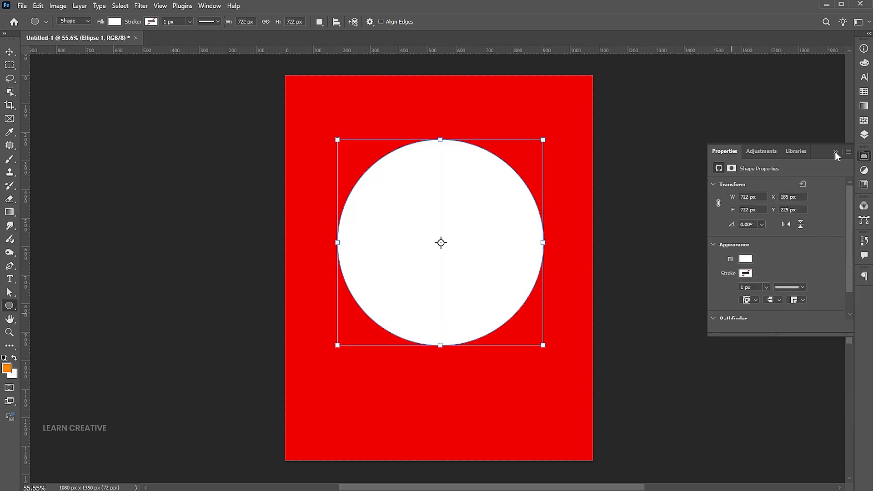
pyautogui.click(836, 152)
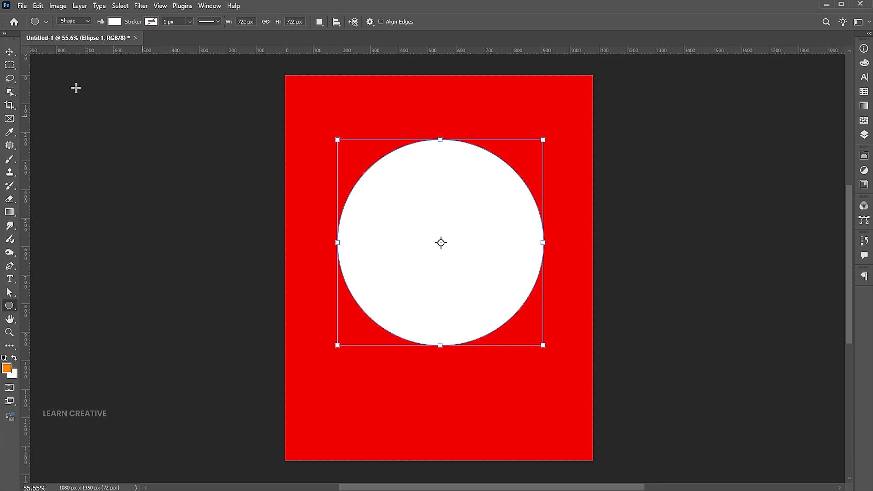
pyautogui.click(9, 51)
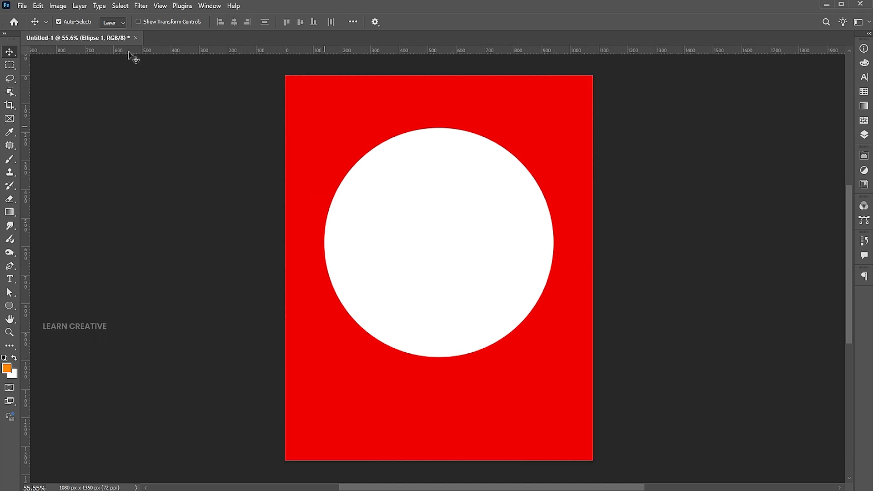
# Place the woman-in-red-sunglasses photo as an embedded image over the poster and commit it.
pyautogui.click(21, 5)
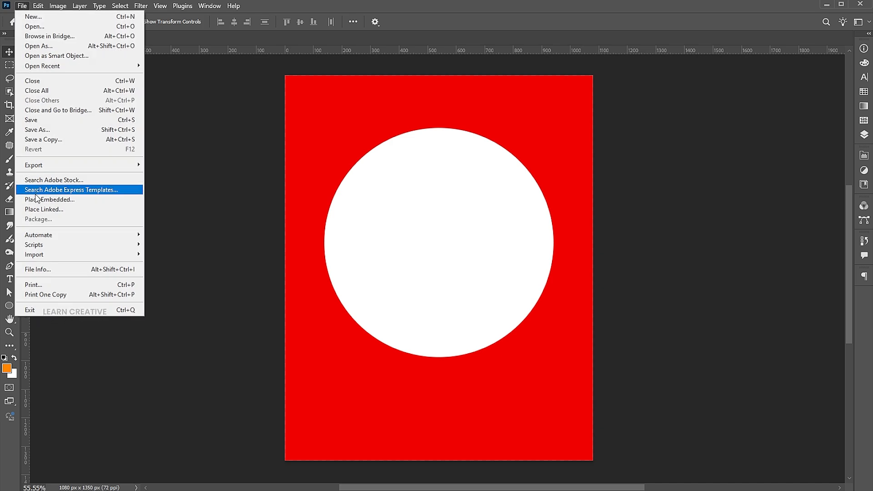
pyautogui.click(49, 199)
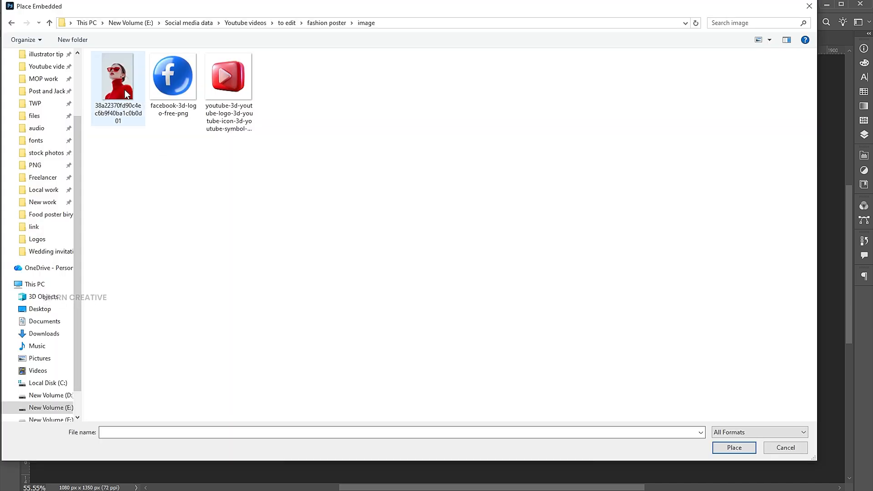
pyautogui.click(117, 77)
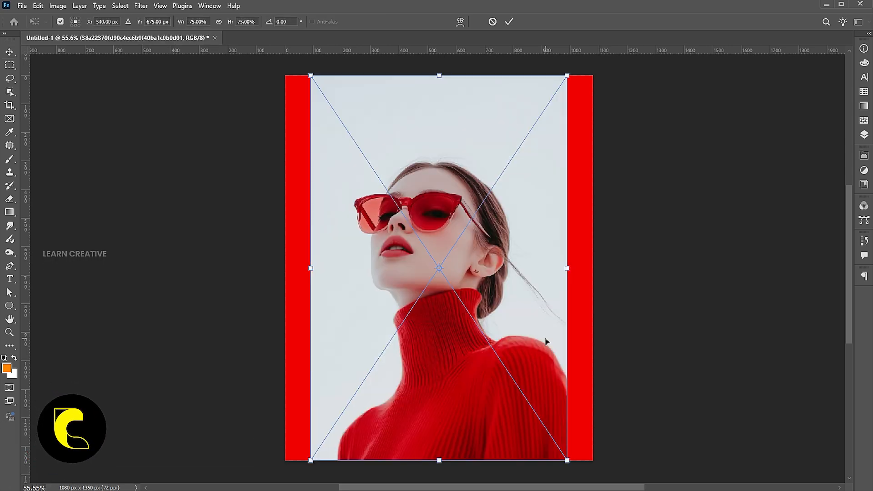
pyautogui.click(507, 22)
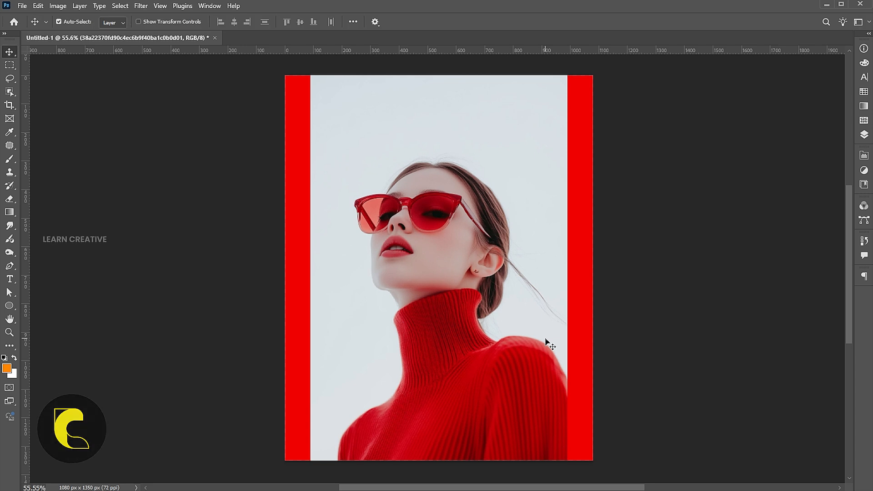
pyautogui.moveTo(495, 344)
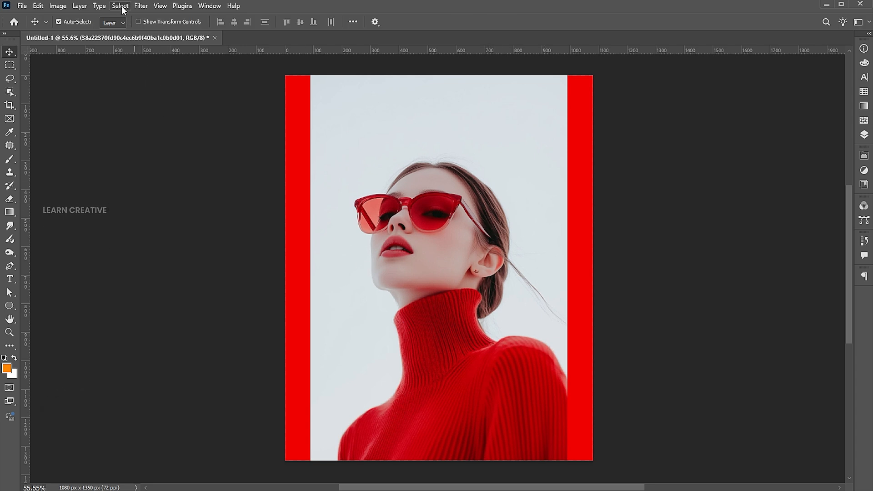
# Select the woman with Select Subject and mask her photo layer to hide its pale background.
pyautogui.click(120, 6)
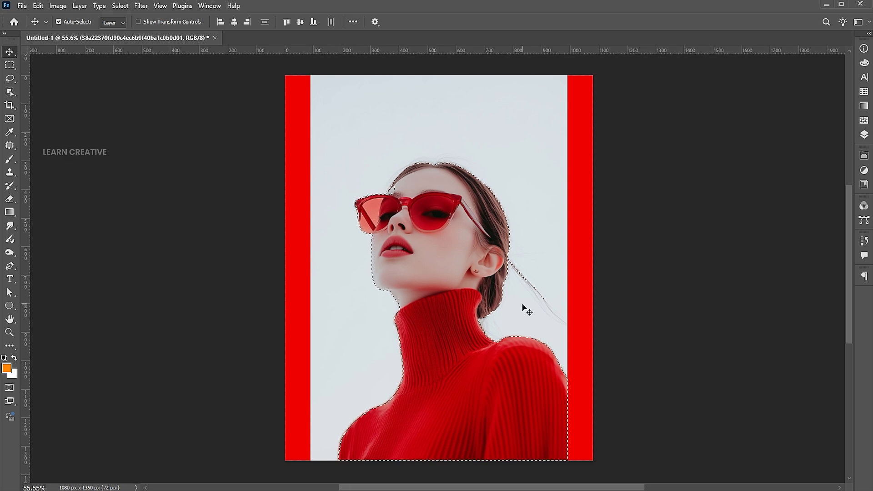
pyautogui.click(9, 333)
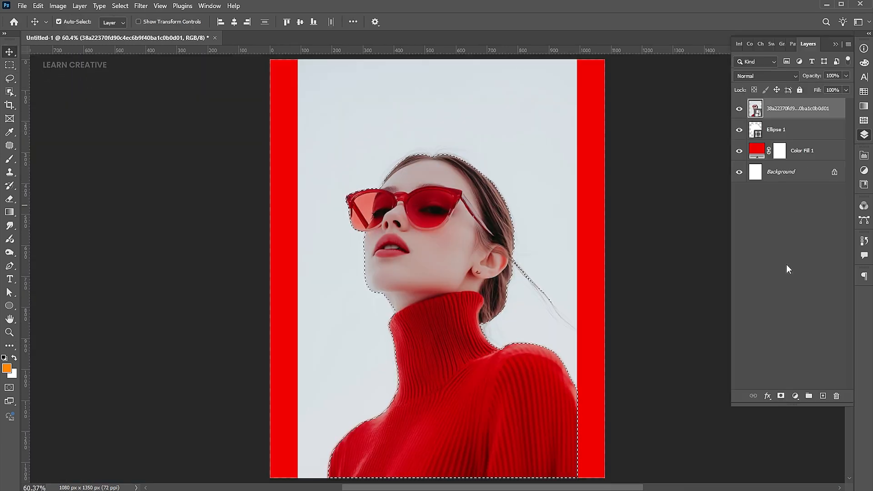
pyautogui.click(780, 396)
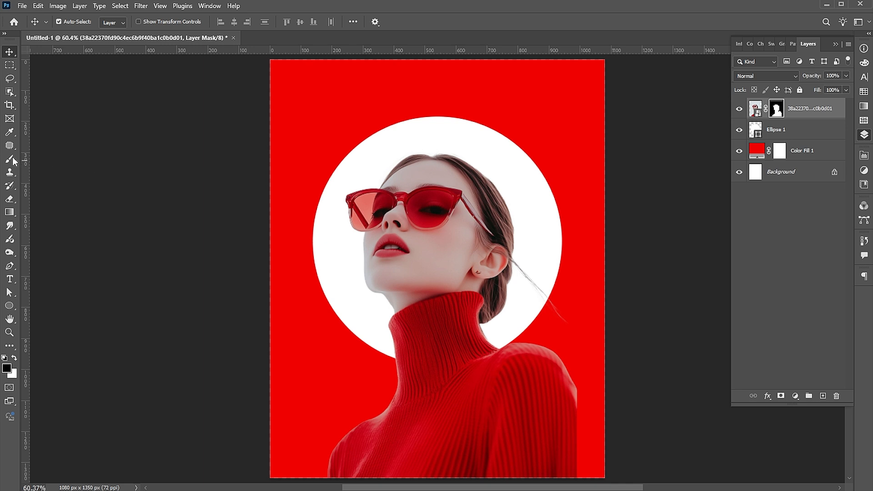
# Touch up the photo's layer mask with the Brush along the sweater's lower right edge.
pyautogui.click(9, 160)
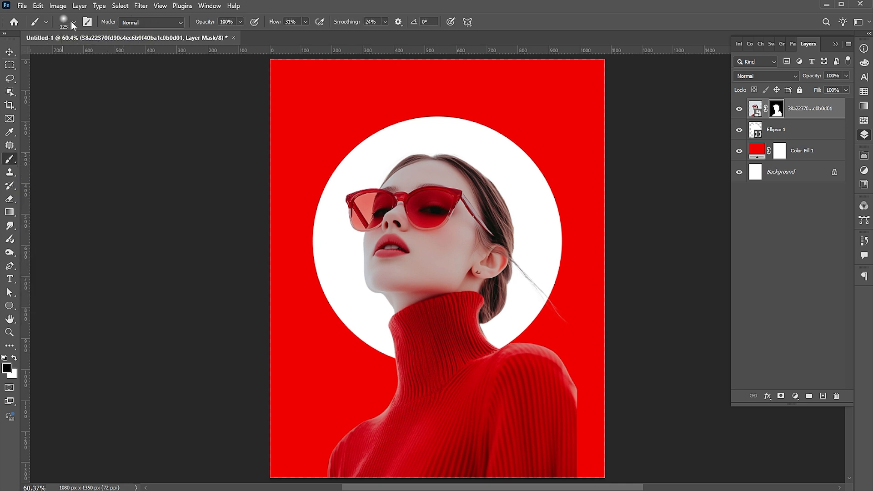
pyautogui.click(50, 22)
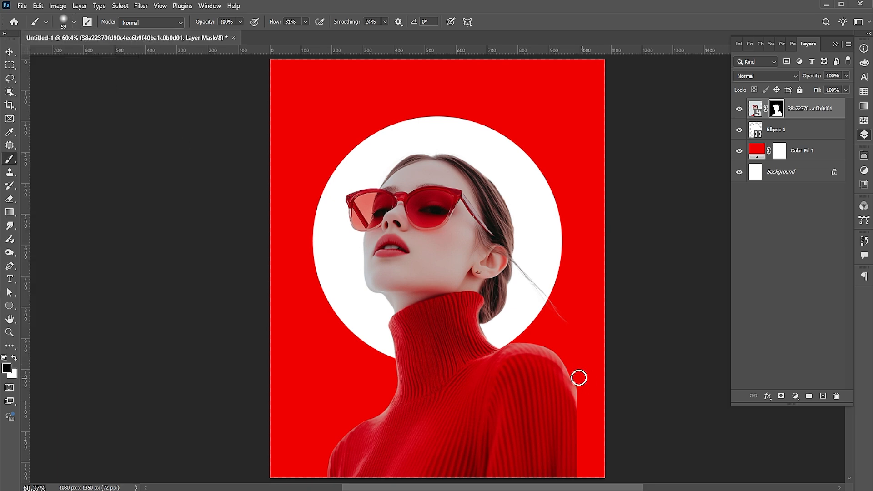
pyautogui.moveTo(591, 407)
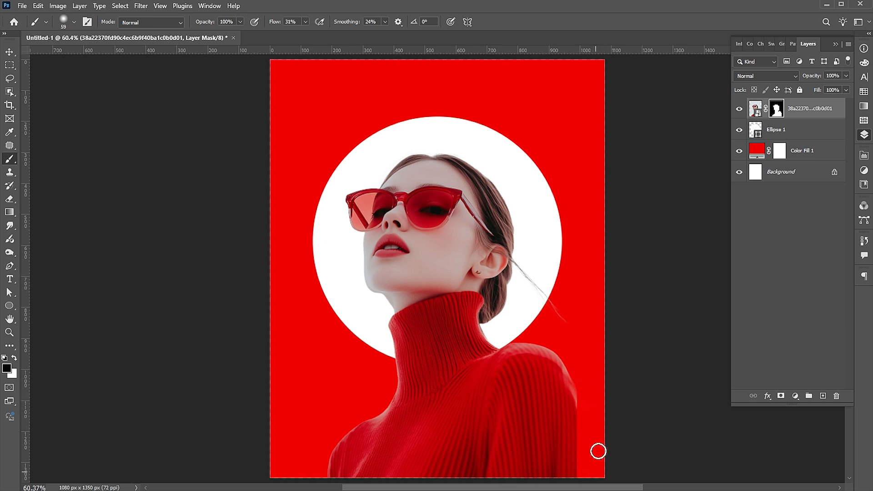
pyautogui.click(9, 51)
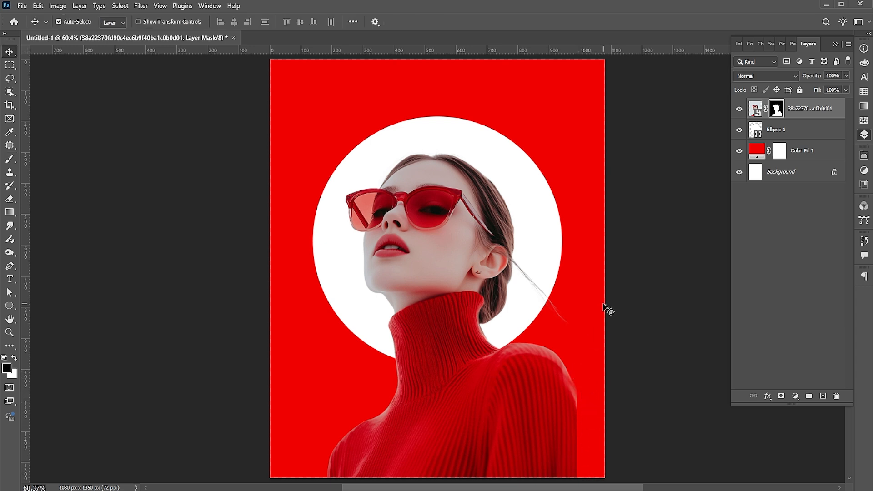
pyautogui.moveTo(515, 173)
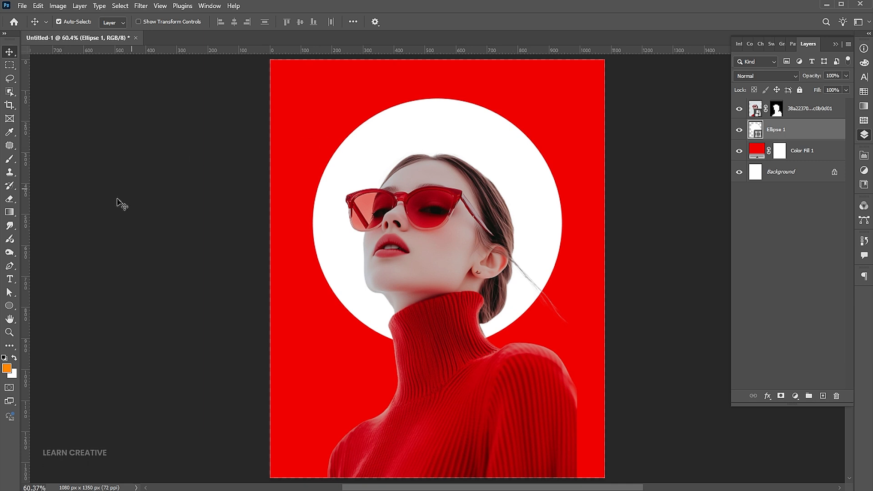
# Add a red #ef0000 FASHION title atop the circle and scale it behind the woman's head.
pyautogui.click(10, 279)
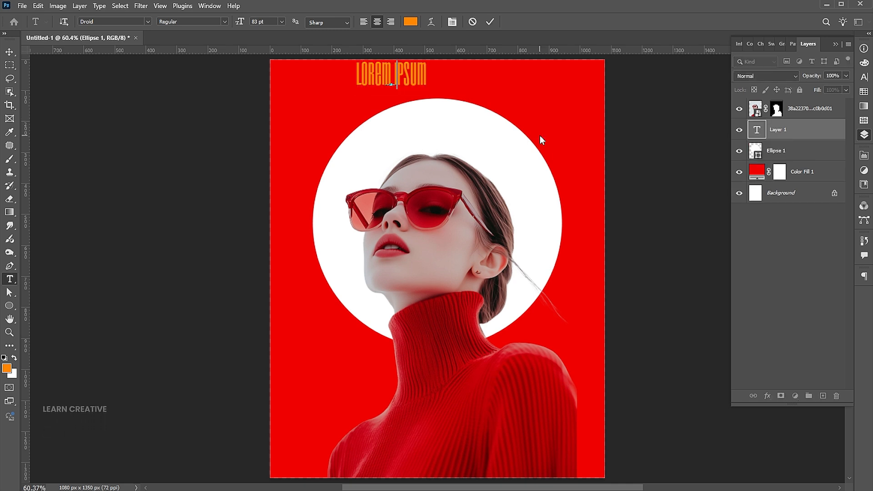
pyautogui.write('FASHION')
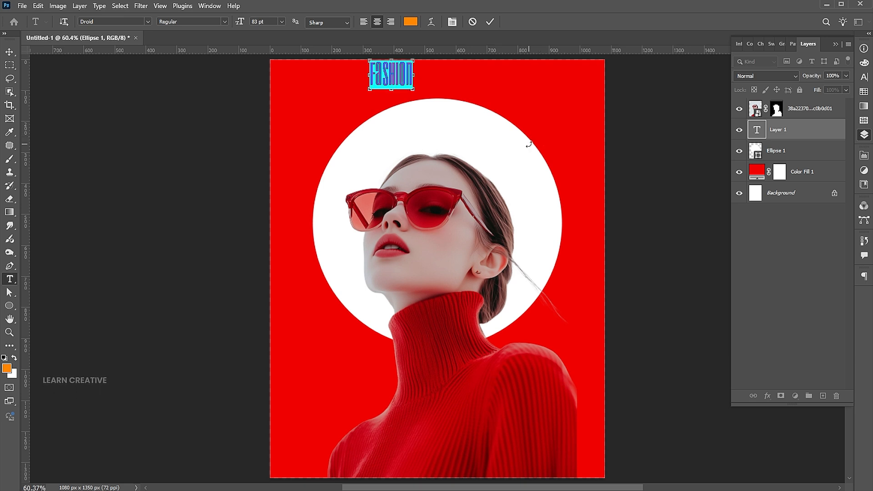
pyautogui.click(410, 22)
pyautogui.write('ef0000')
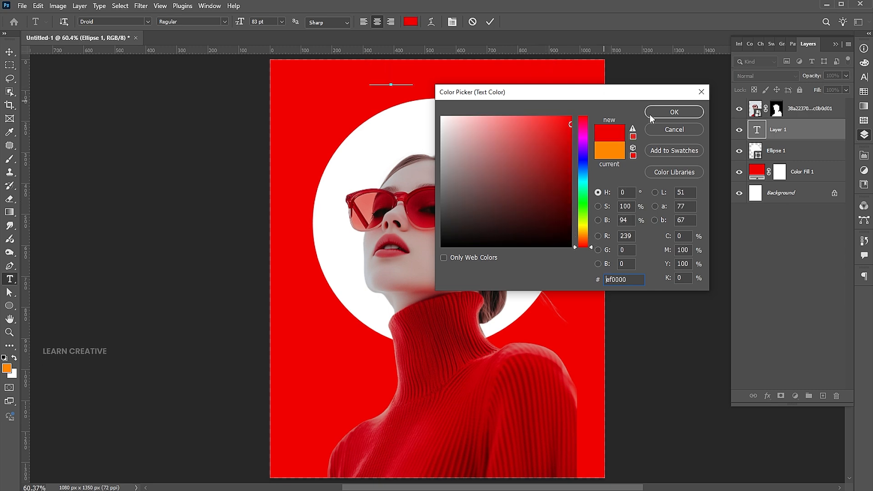
pyautogui.click(673, 112)
pyautogui.write('fashion')
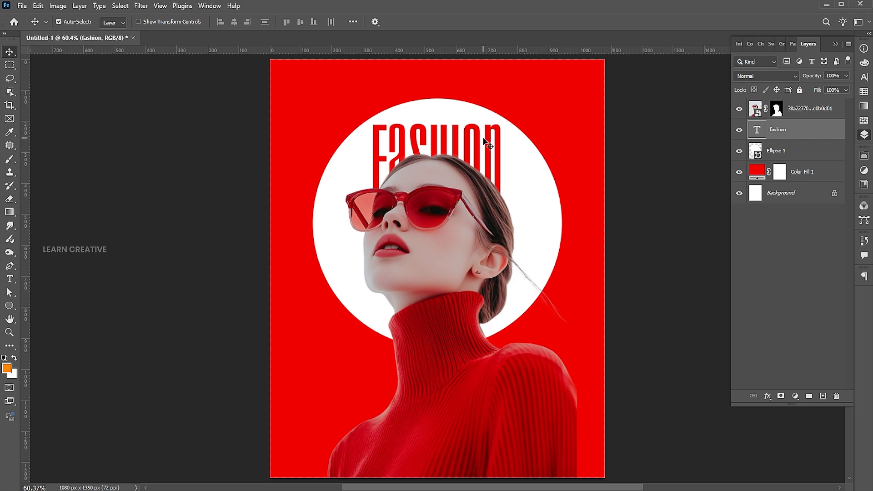
pyautogui.click(808, 108)
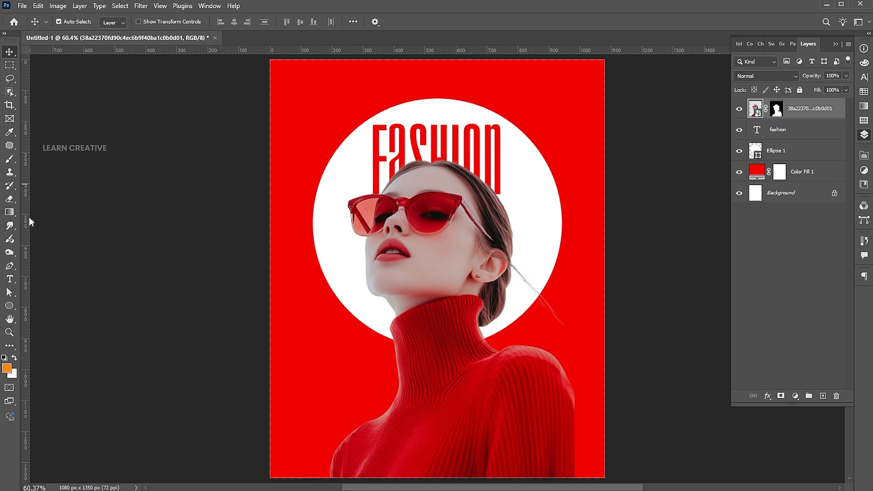
# Add a white script 'Style' text in Bastliga One over the woman's sweater.
pyautogui.click(9, 279)
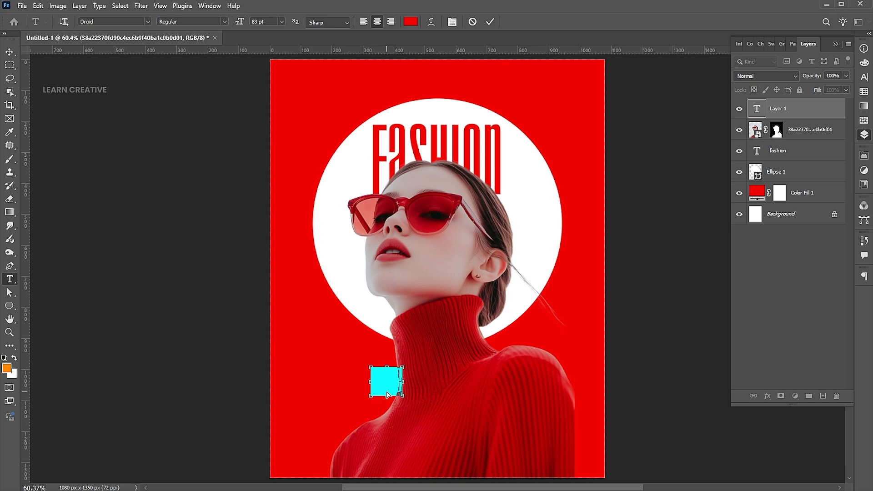
pyautogui.click(410, 22)
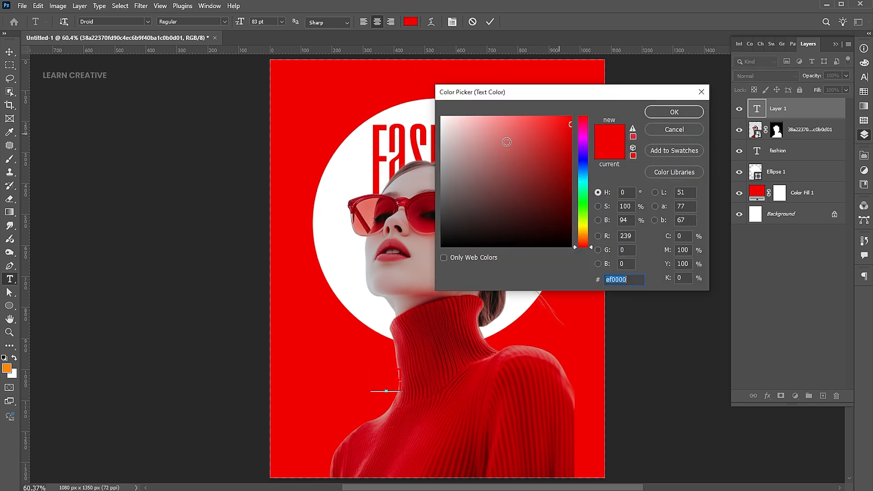
pyautogui.click(673, 111)
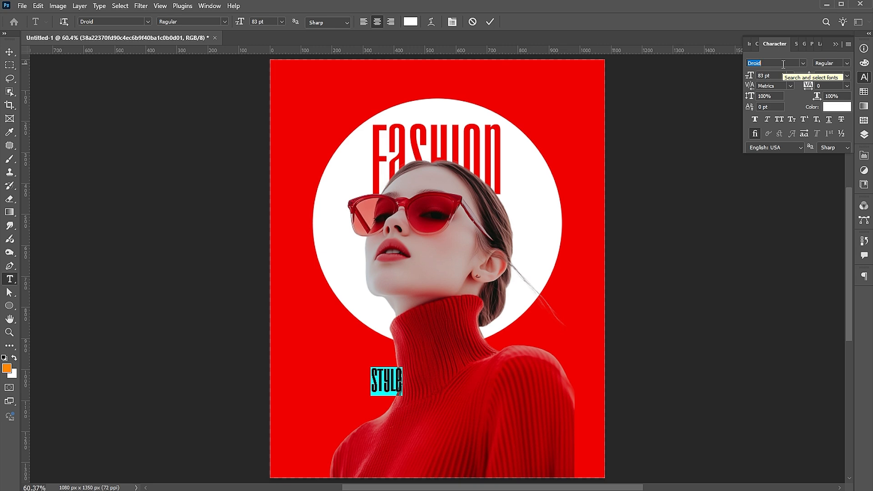
pyautogui.write('bast')
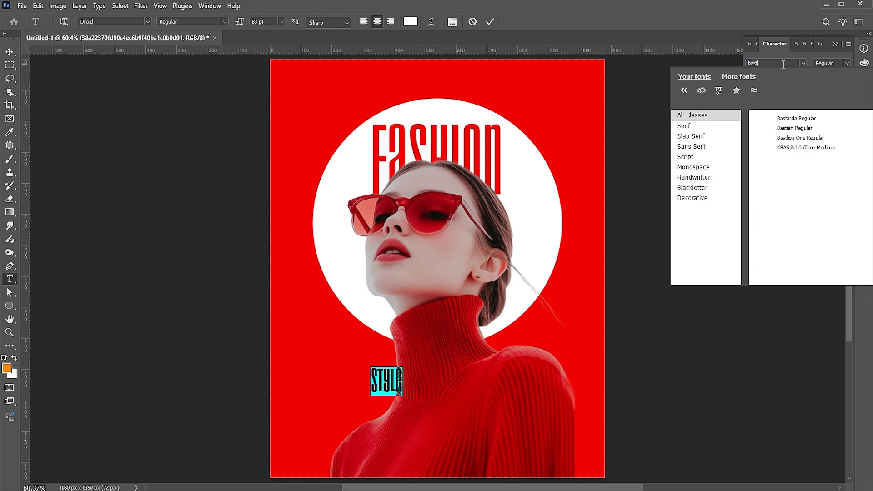
pyautogui.click(800, 137)
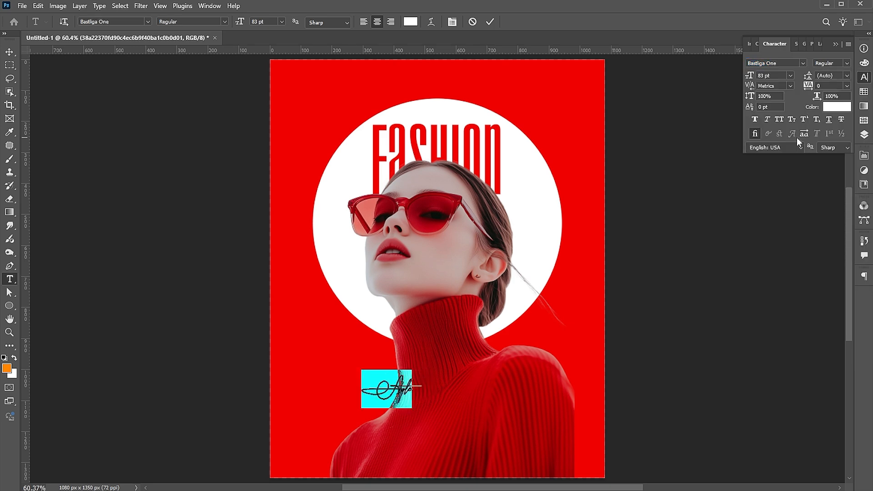
pyautogui.click(9, 52)
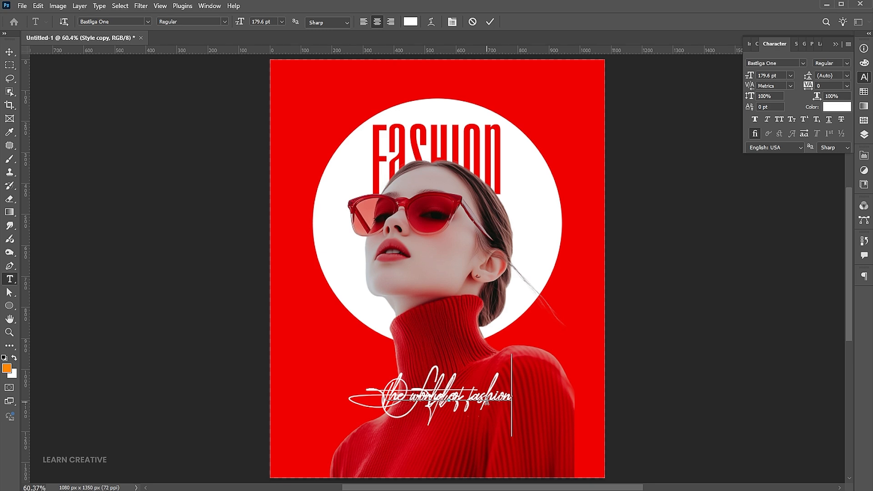
# Add the small 'THE WORLD OF FASHION AND STYLE' line in Gotham and scale it into place.
pyautogui.write('and style')
pyautogui.click(776, 62)
pyautogui.write('gohtmahe')
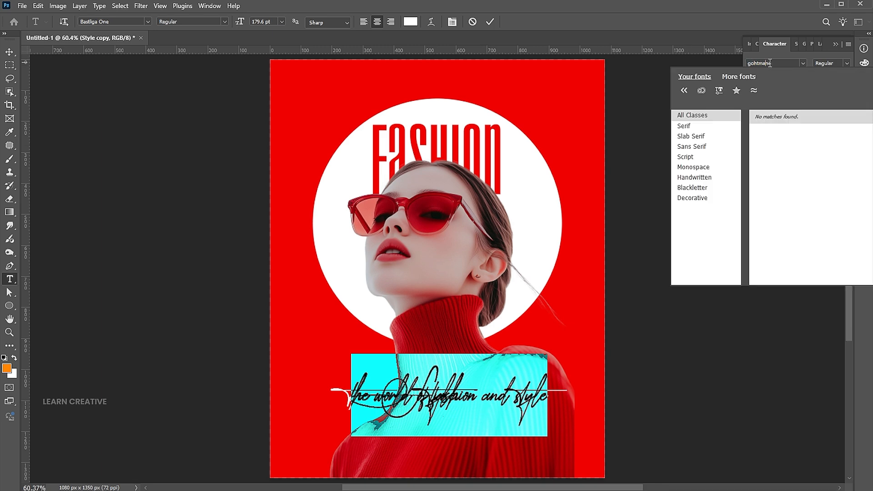
pyautogui.write('gotham')
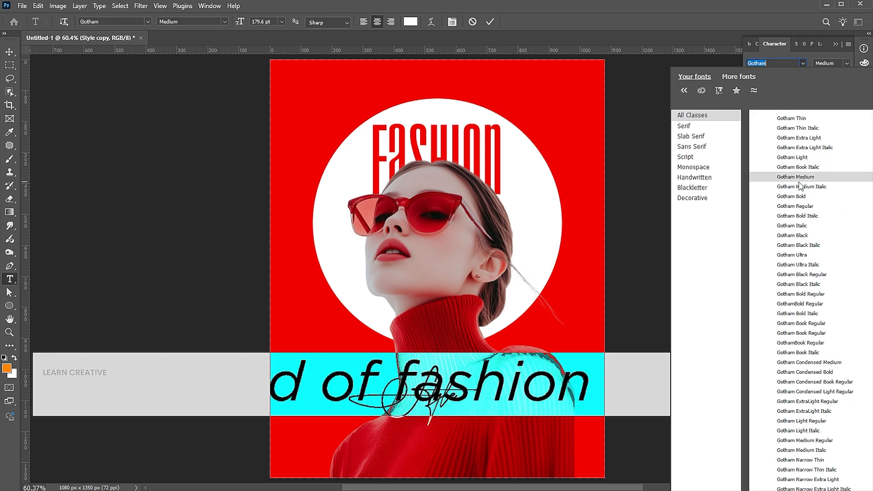
pyautogui.click(792, 158)
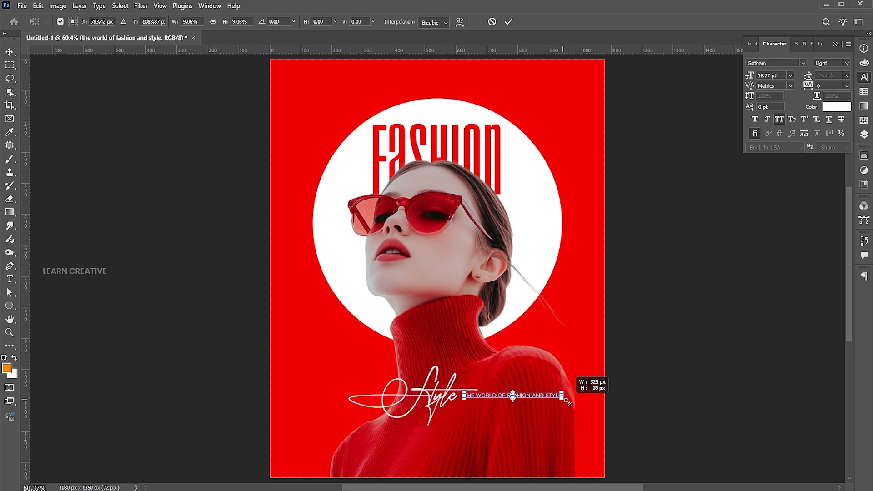
pyautogui.click(508, 22)
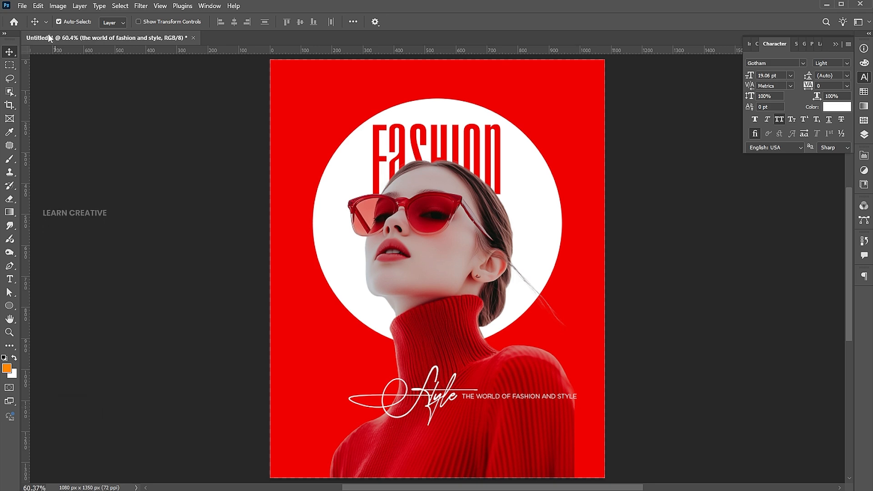
# Place the 3D Instagram icon beside the woman's neck and commit its size and position.
pyautogui.click(22, 5)
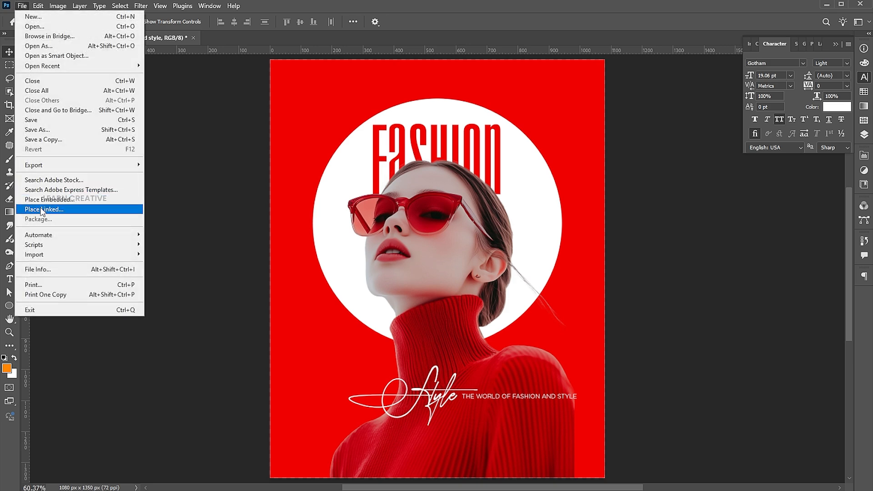
pyautogui.click(48, 199)
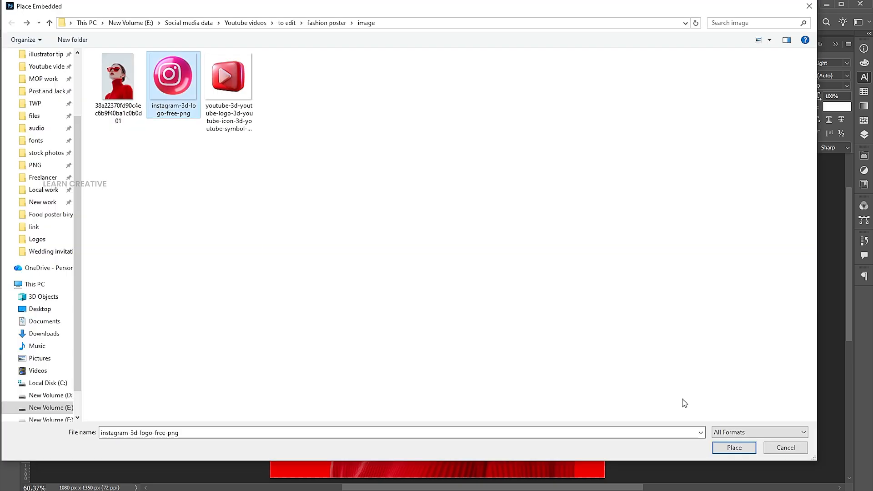
pyautogui.click(734, 447)
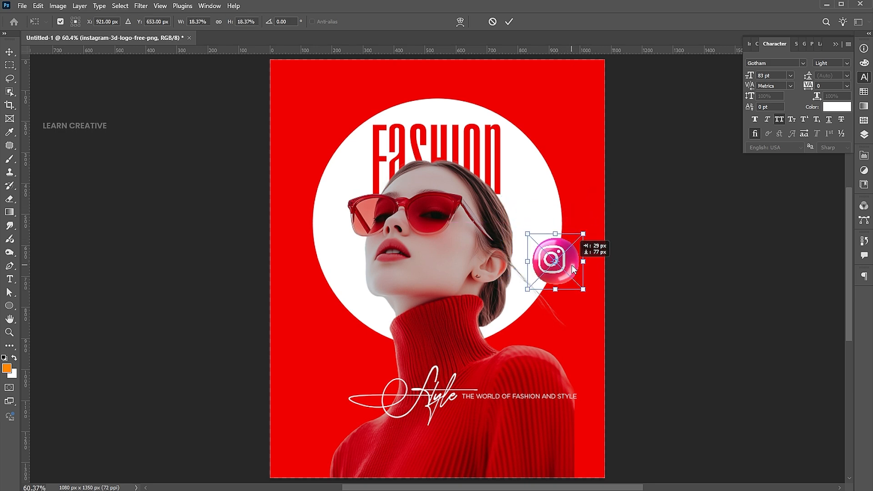
pyautogui.click(508, 22)
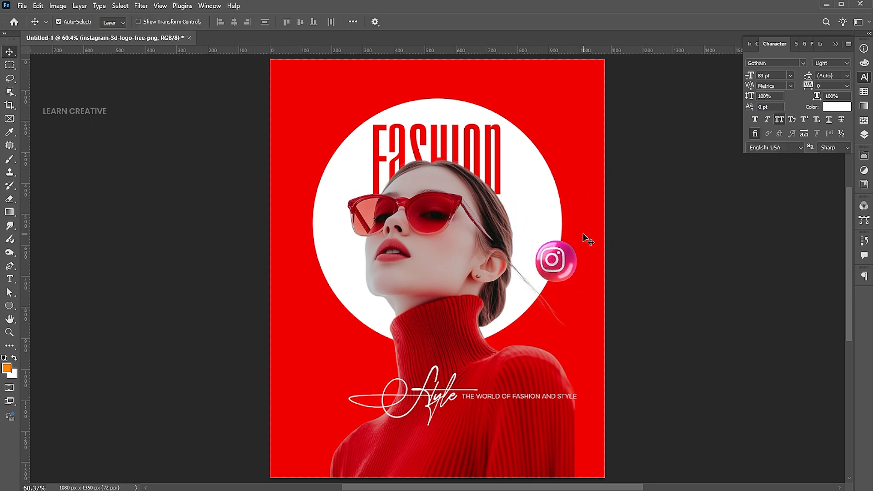
# Apply a Motion Blur of angle 0 and distance 34 to the Instagram icon.
pyautogui.click(140, 7)
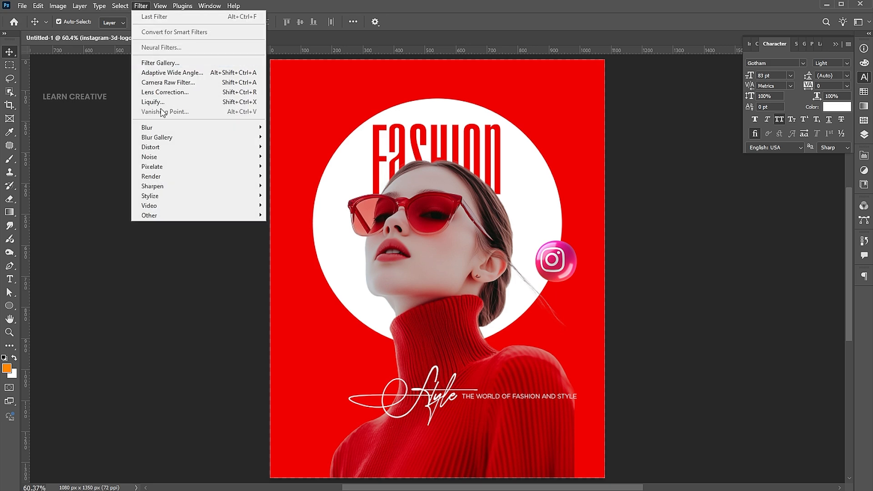
pyautogui.click(146, 128)
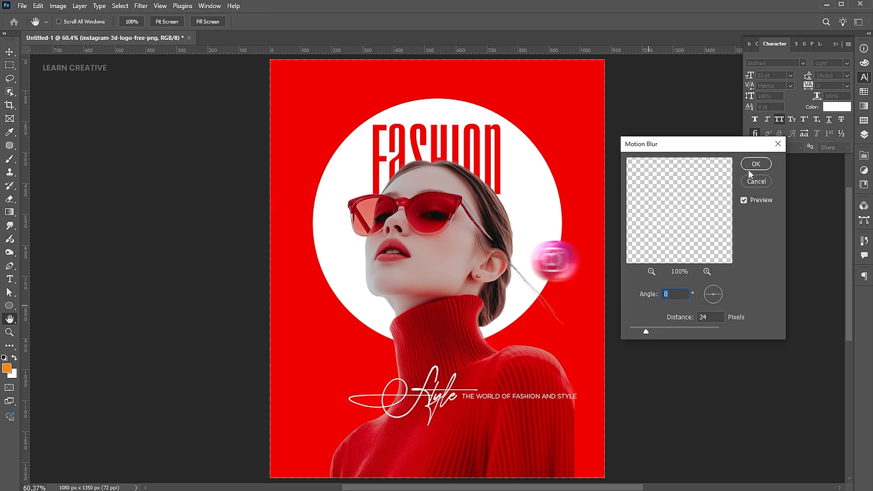
pyautogui.click(756, 163)
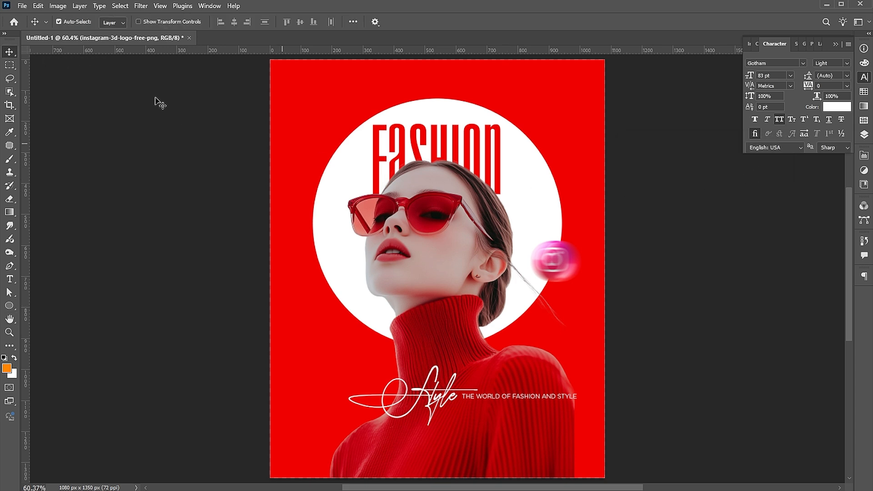
# Place the 3D YouTube icon left of the FASHION title and commit its size and position.
pyautogui.click(22, 5)
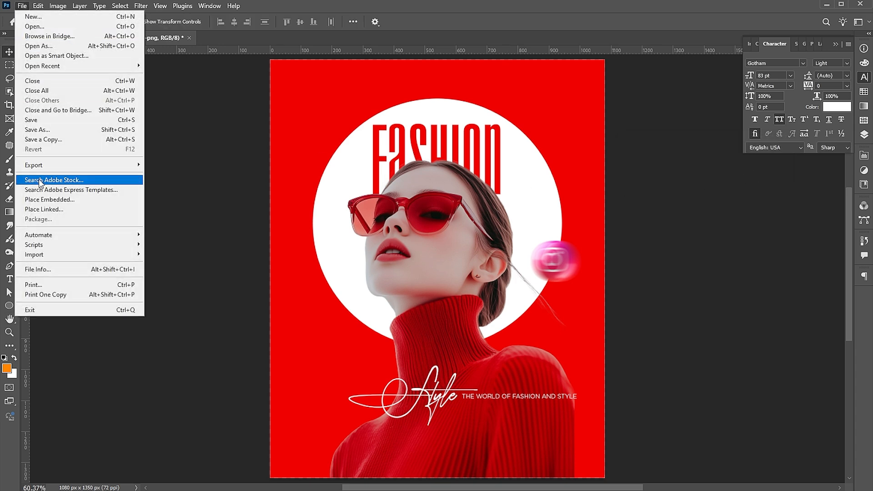
pyautogui.click(49, 199)
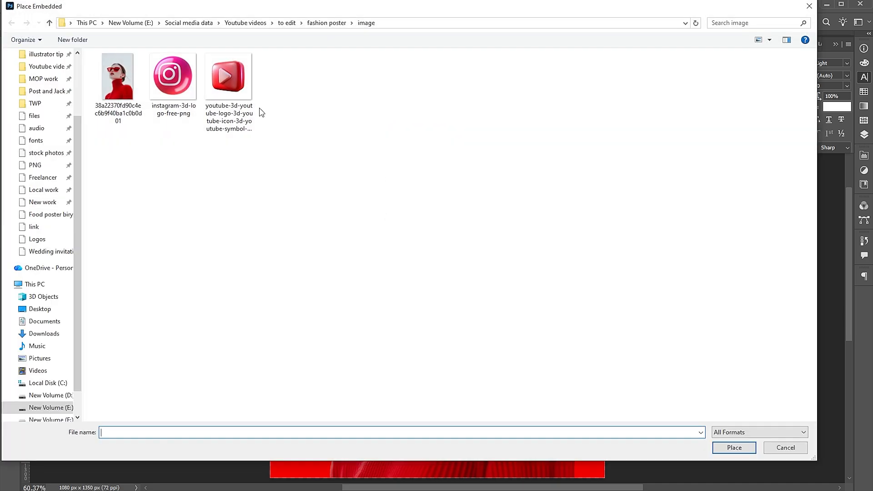
pyautogui.click(734, 448)
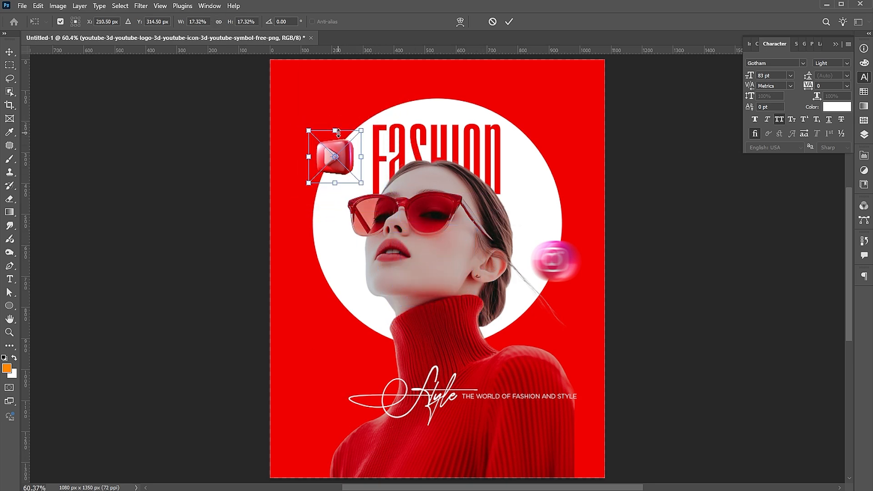
pyautogui.click(508, 21)
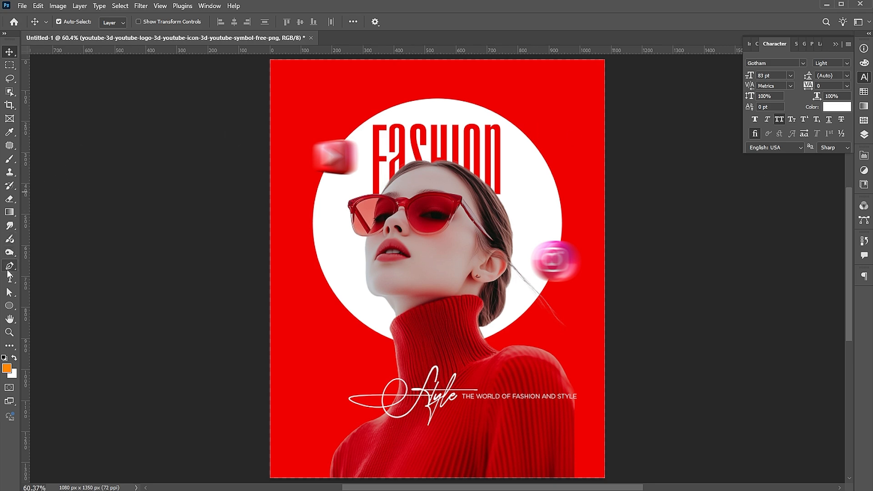
# Add a small white 'DESIGN BY: LEARN CREATIVE' credit at the poster's top-left.
pyautogui.click(10, 279)
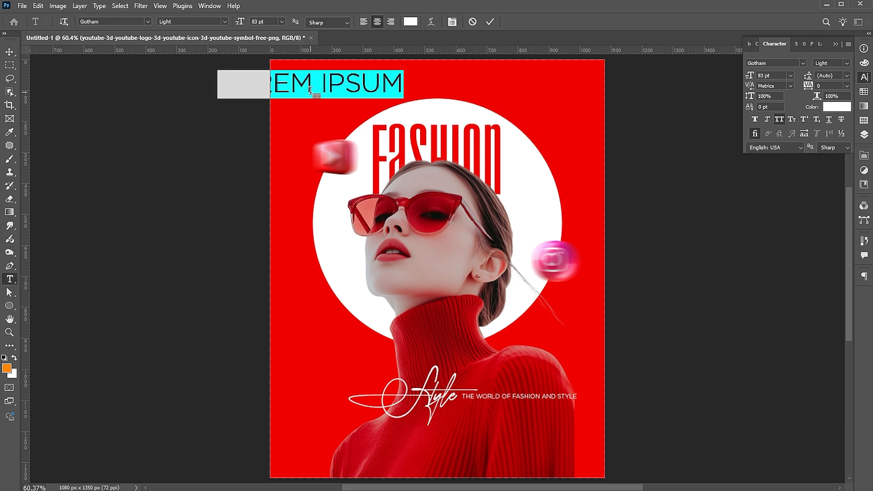
pyautogui.write('DESIGN')
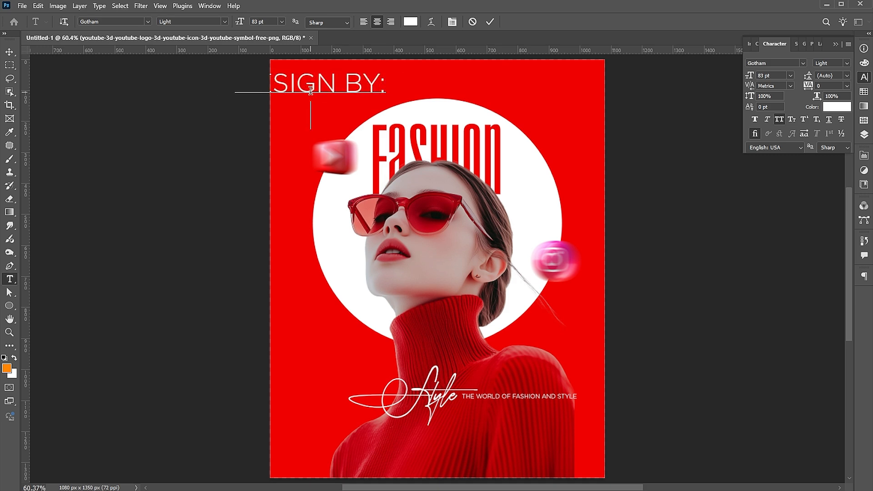
pyautogui.write('RN CREAT')
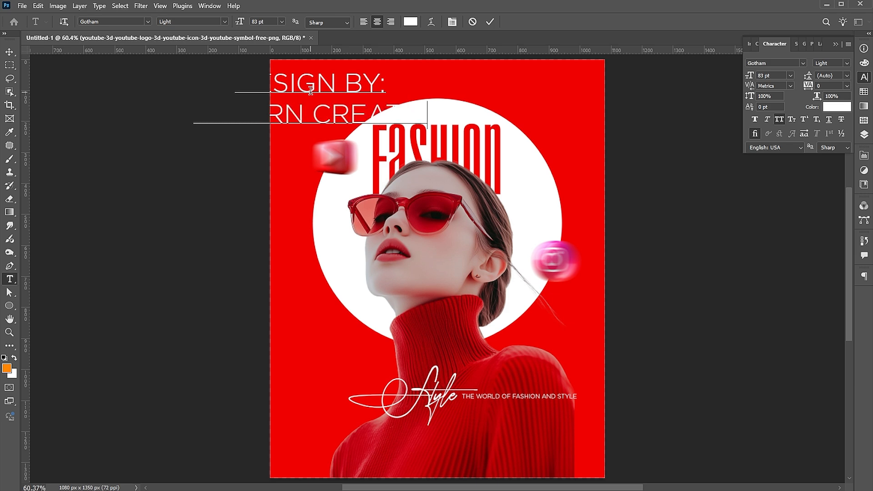
pyautogui.click(363, 22)
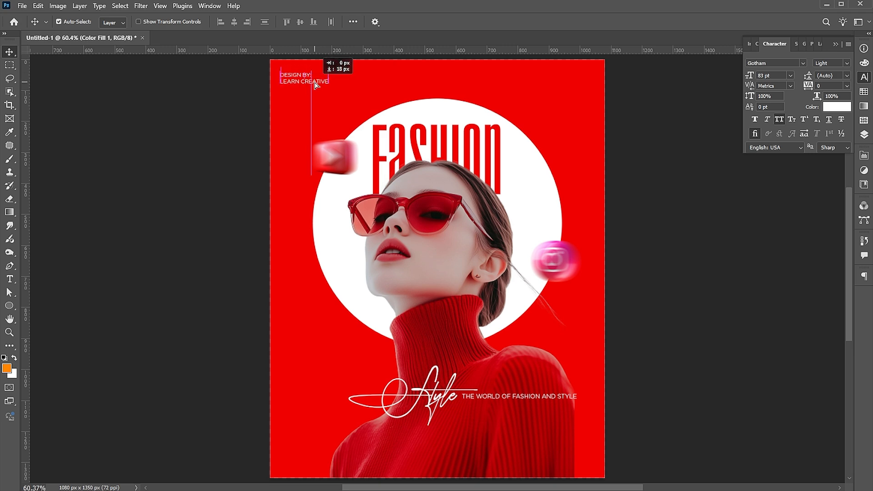
# Duplicate the credit to the top-right and change it to 'DATE: 10/01/2026'.
pyautogui.doubleClick(304, 81)
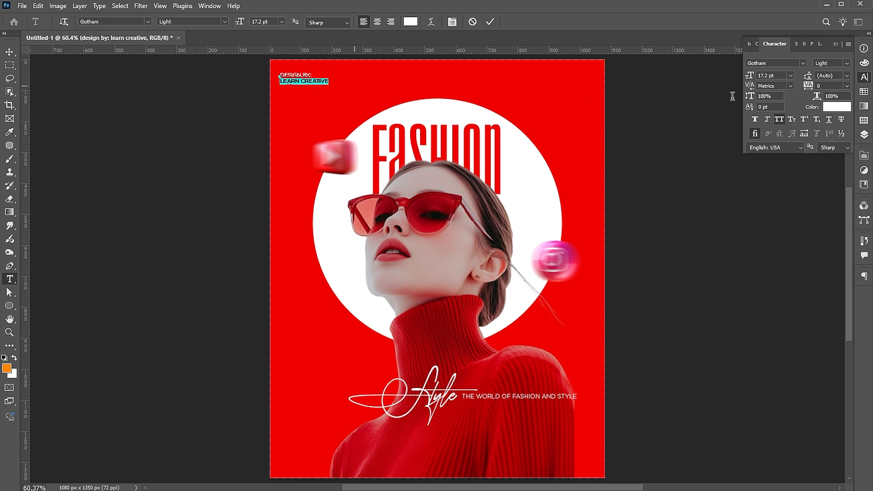
pyautogui.click(831, 63)
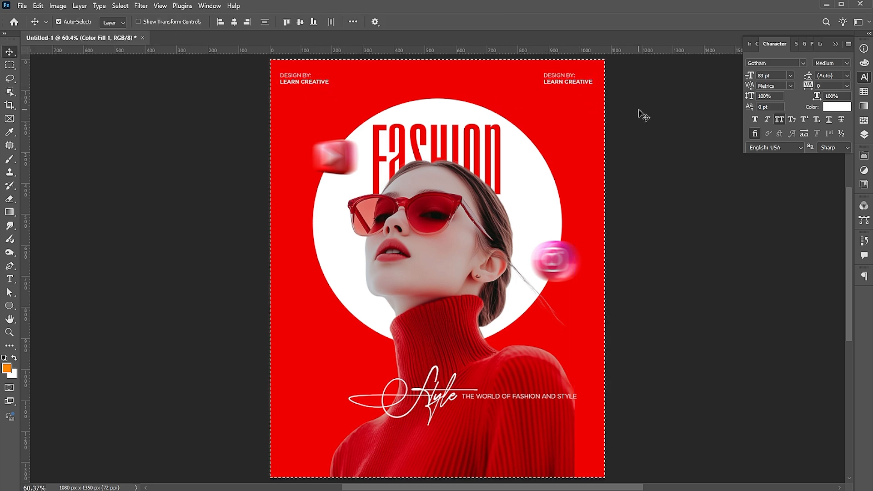
pyautogui.doubleClick(566, 78)
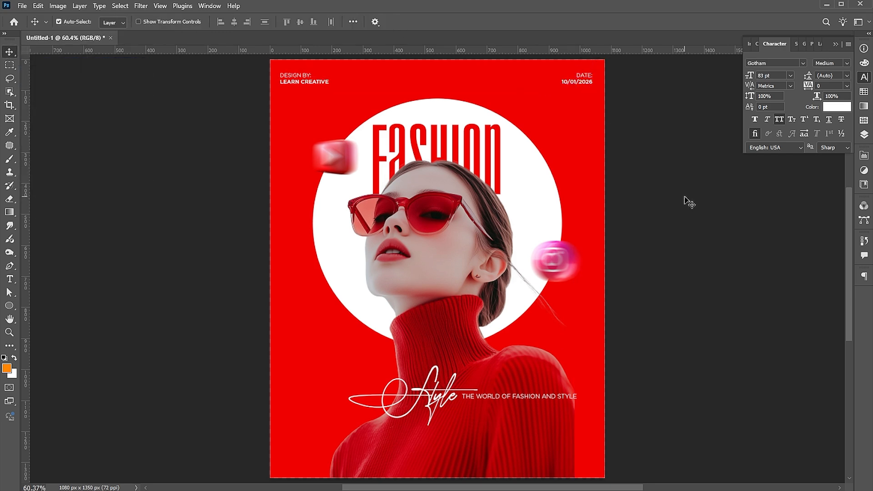
# Place the Learn Creative logo, scaled small, at the bottom centre of the poster.
pyautogui.click(22, 6)
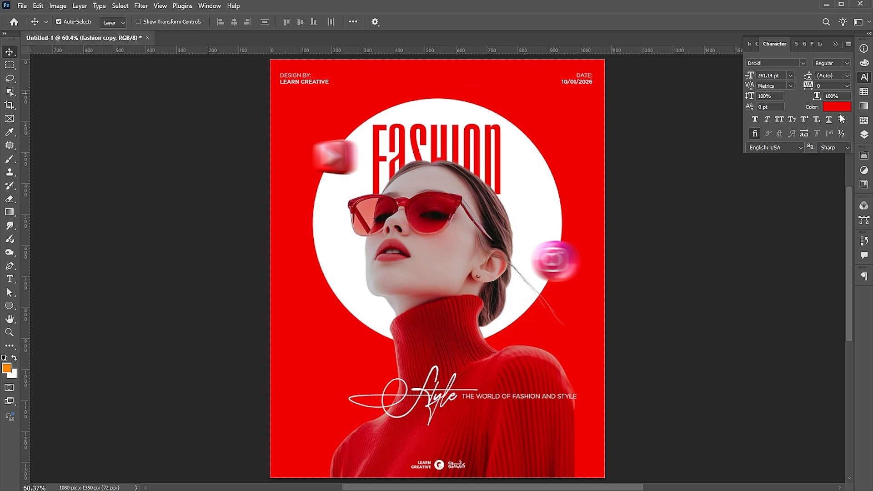
# Make a giant white FASHION copy across the lower poster and move it behind the woman.
pyautogui.click(836, 107)
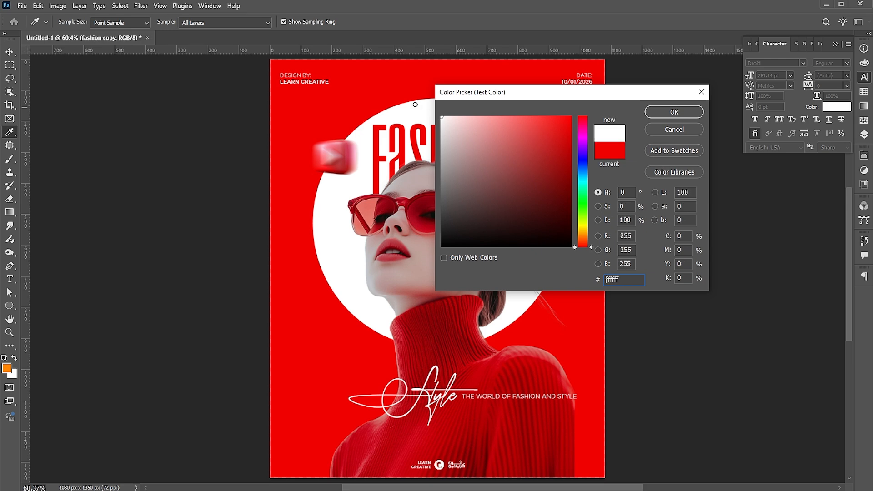
pyautogui.click(673, 112)
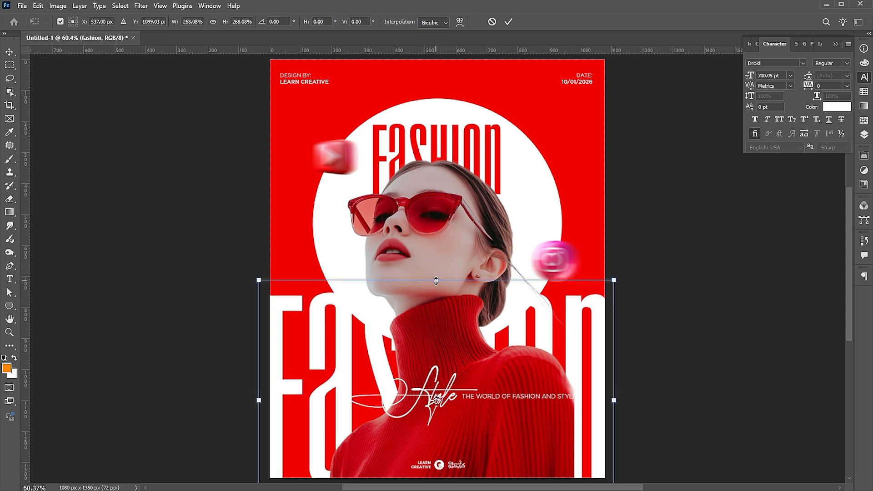
pyautogui.click(508, 22)
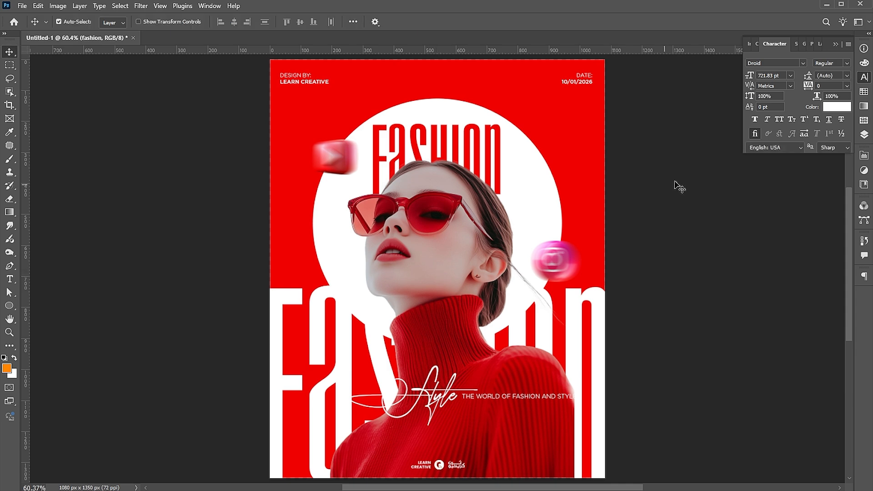
pyautogui.moveTo(824, 106)
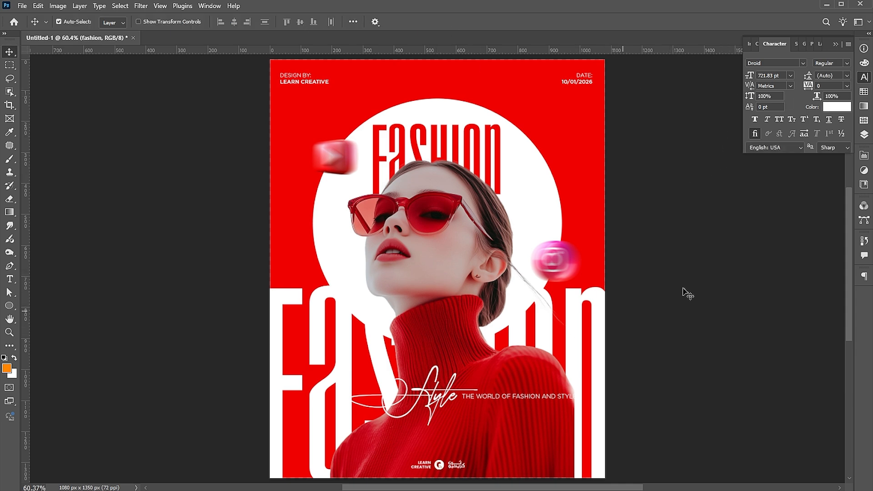
pyautogui.click(807, 44)
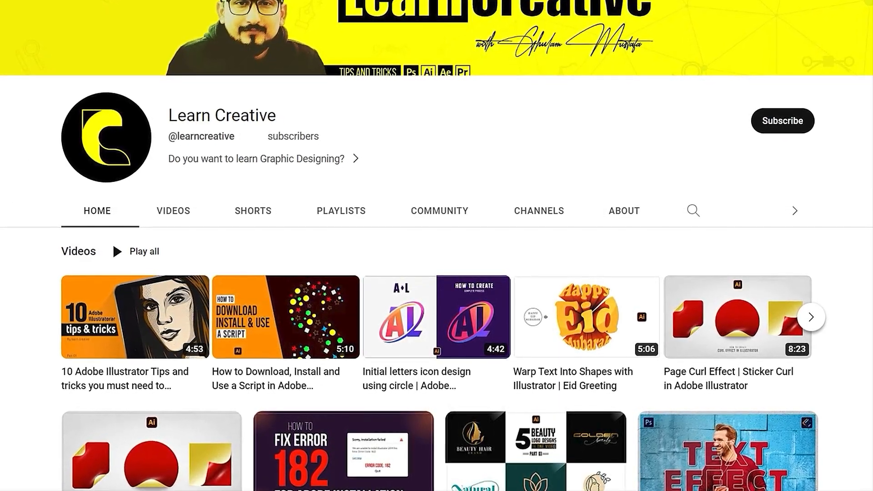
# Scroll down through the Learn Creative channel's grid of tutorial videos.
pyautogui.scroll(-3)
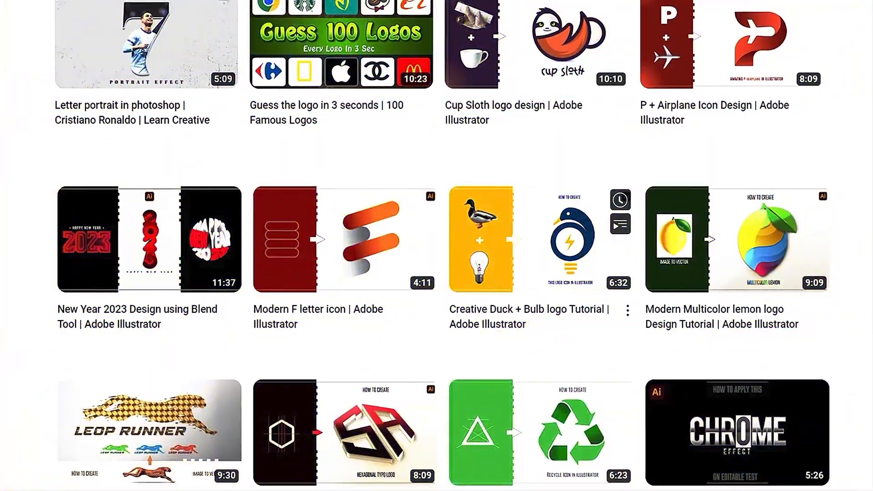
pyautogui.scroll(-3)
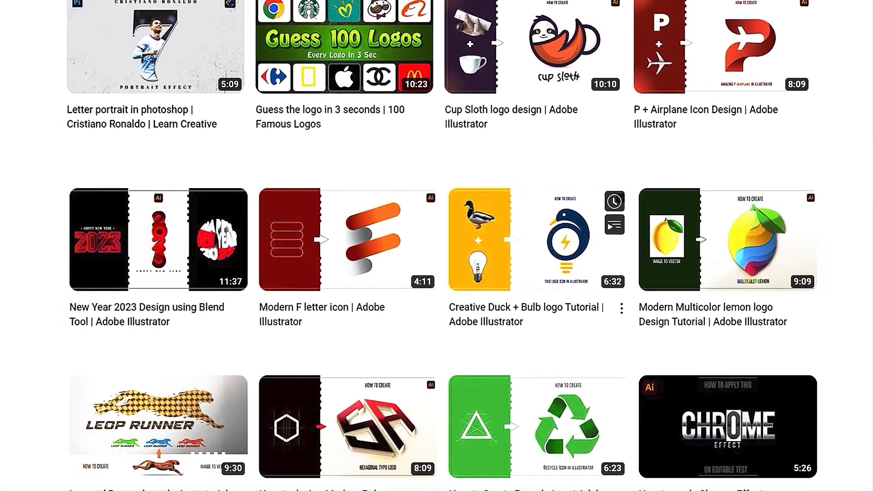